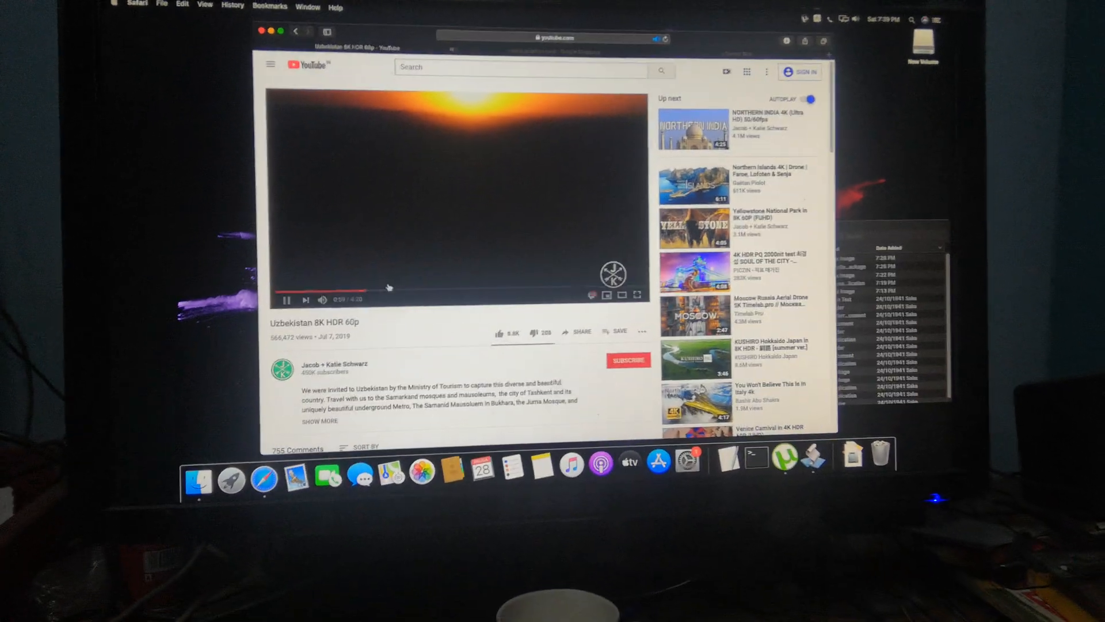
# Start playback of the Uzbekistan 8K HDR 60p YouTube video, then leave the player page
pyautogui.click(635, 295)
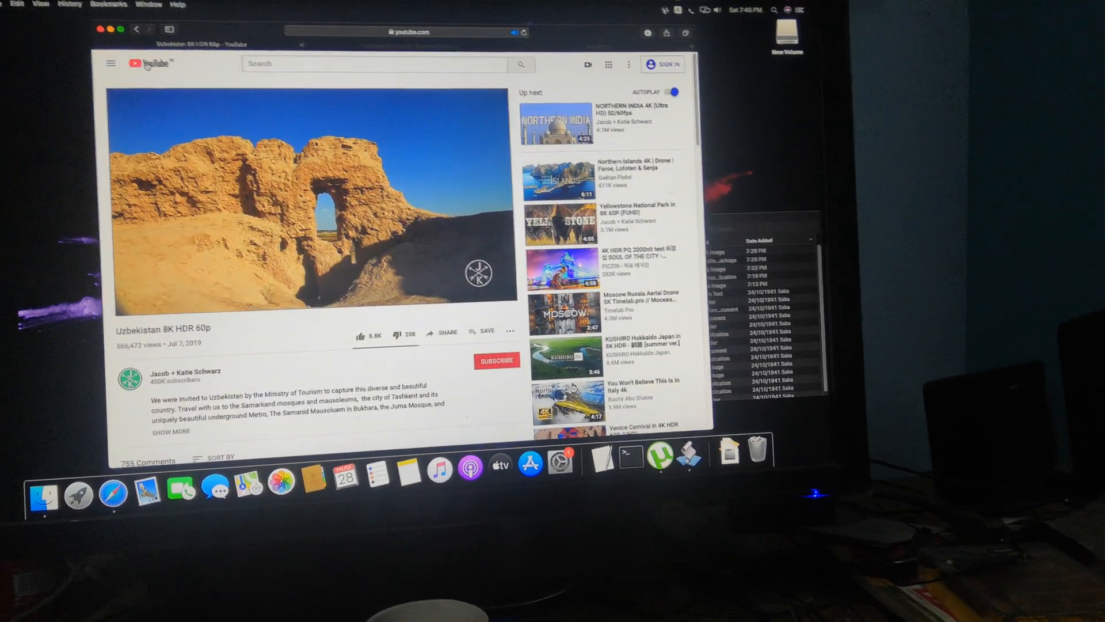
pyautogui.click(145, 63)
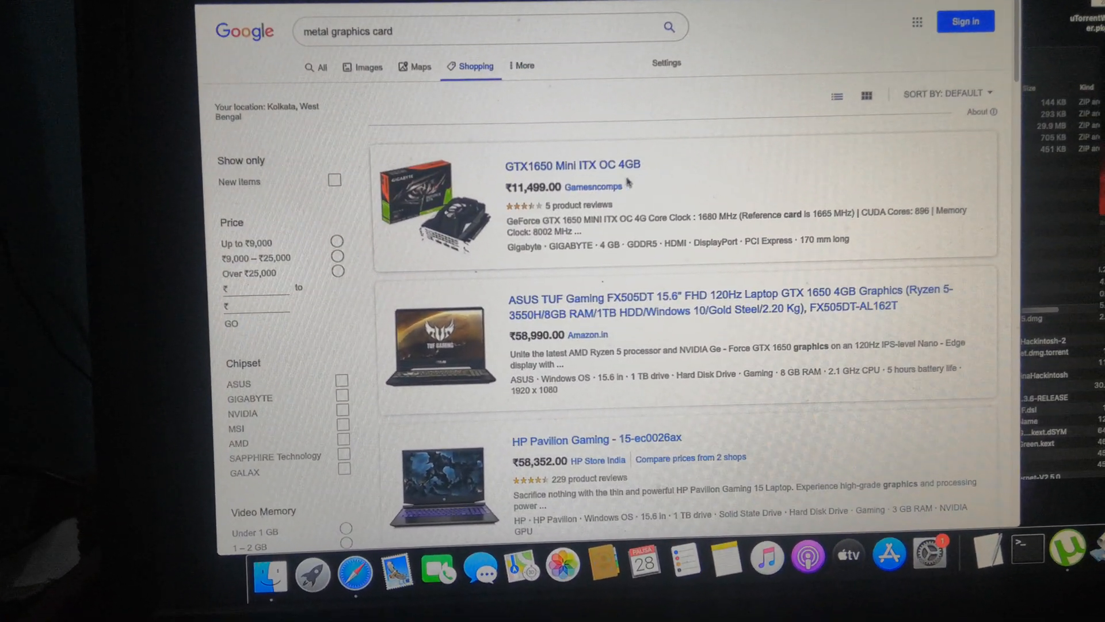
# Scroll the 'metal graphics card' Google Shopping results to the bottom of the page
pyautogui.scroll(-3)
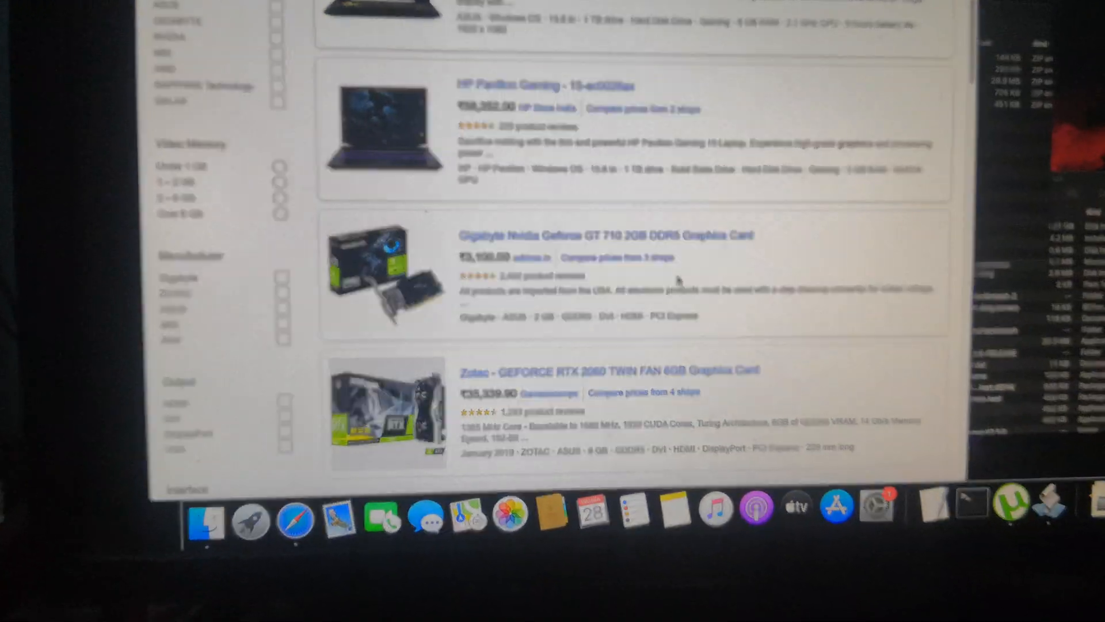
pyautogui.scroll(-3)
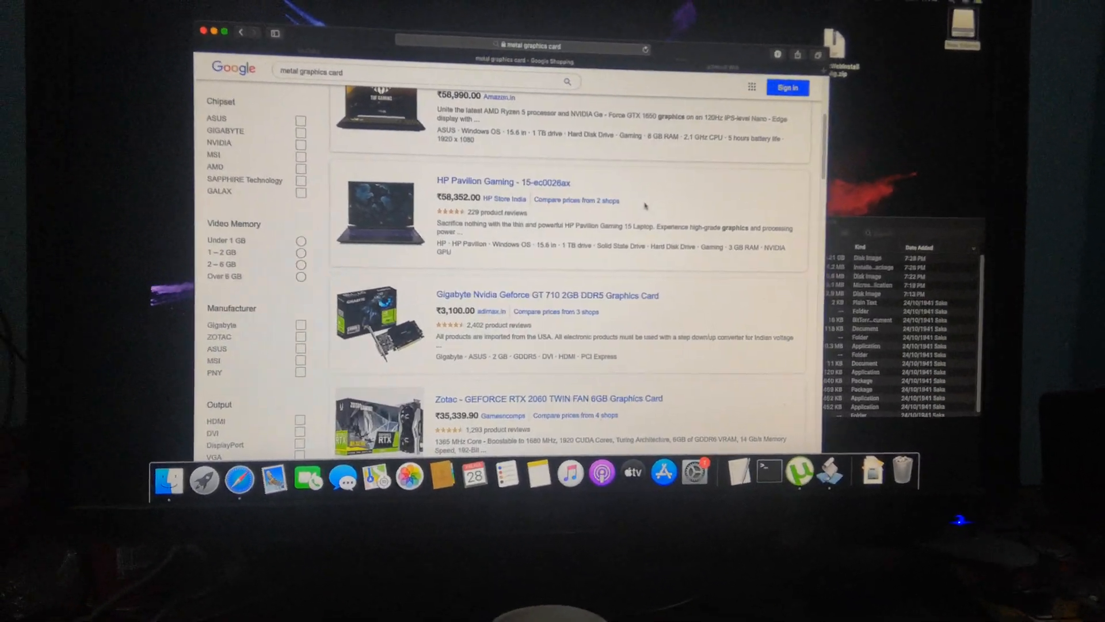
pyautogui.scroll(-3)
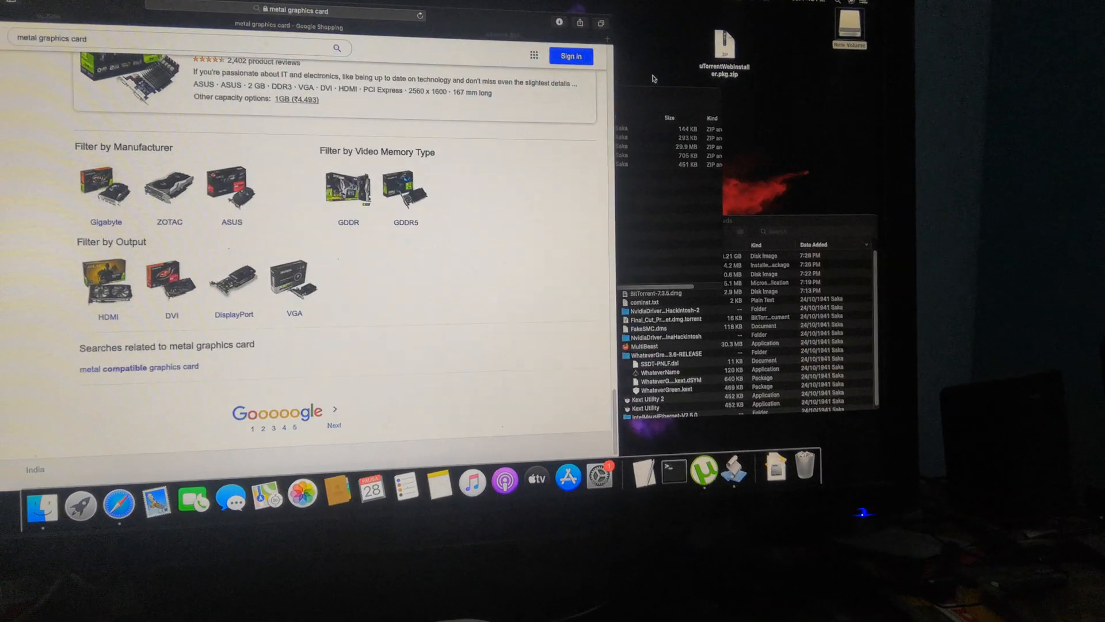
# Bring up the YouTube page playing The Lion King 3 Minute Trailers (4K Ultra HD)
pyautogui.click(777, 34)
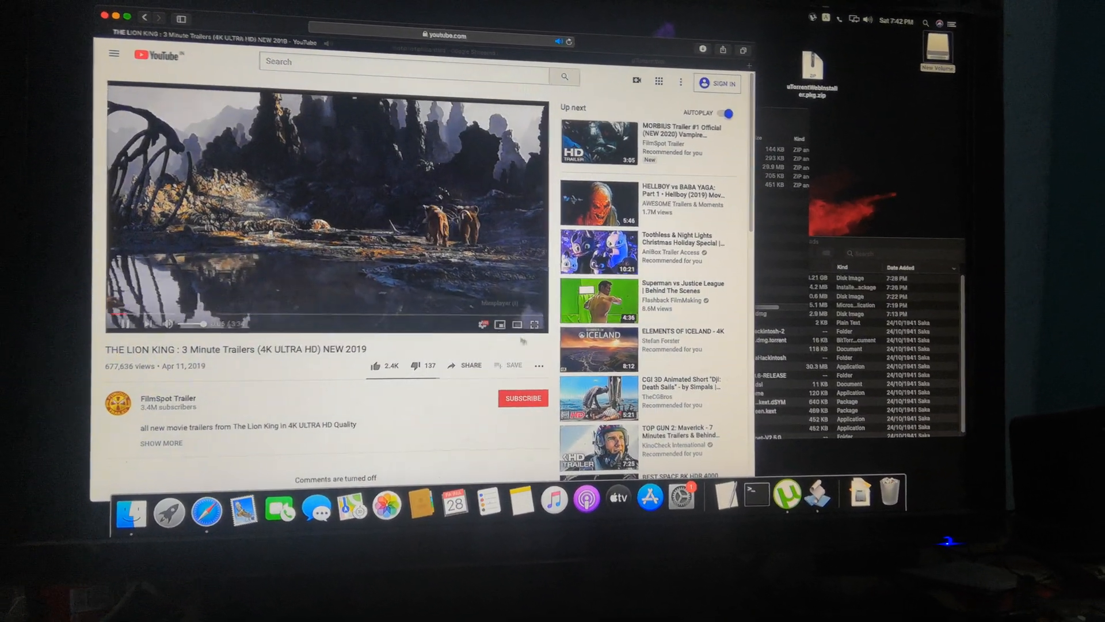
pyautogui.click(534, 325)
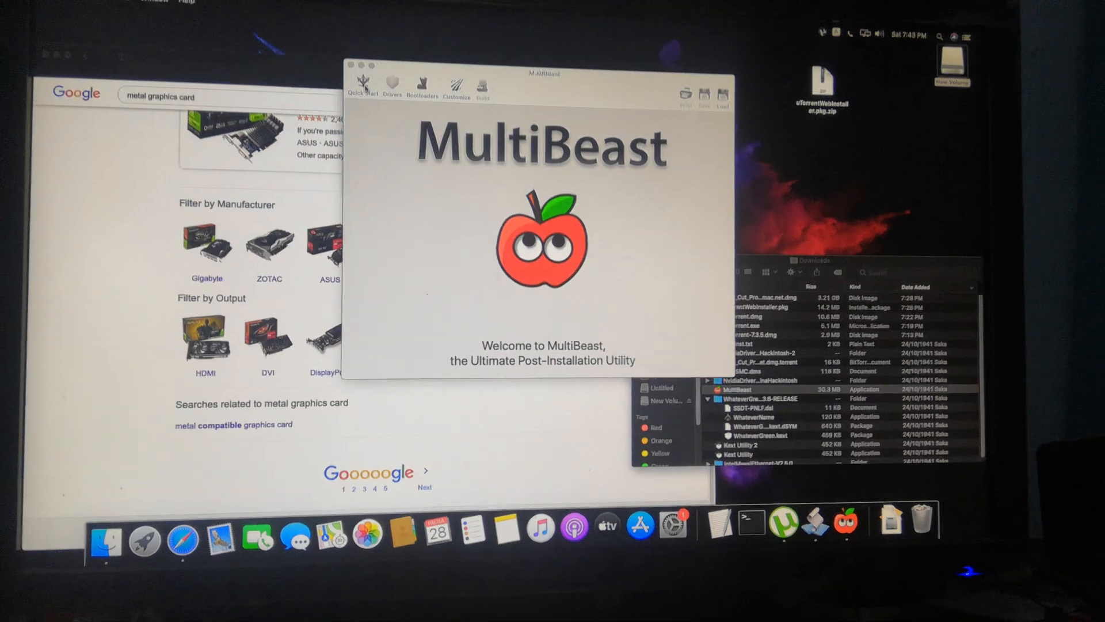
# Move from the MultiBeast welcome screen to the Drivers section with its Audio options
pyautogui.click(362, 89)
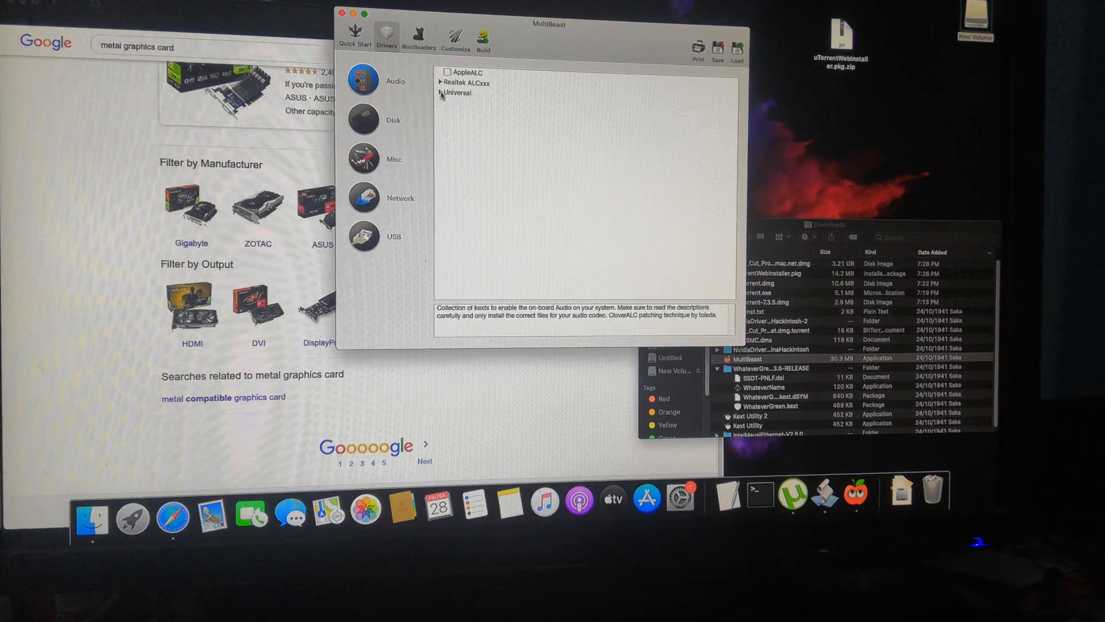
# Expand and collapse the Realtek ALCxxx codec list, then show the Network drivers with the Intel group expanded
pyautogui.click(441, 93)
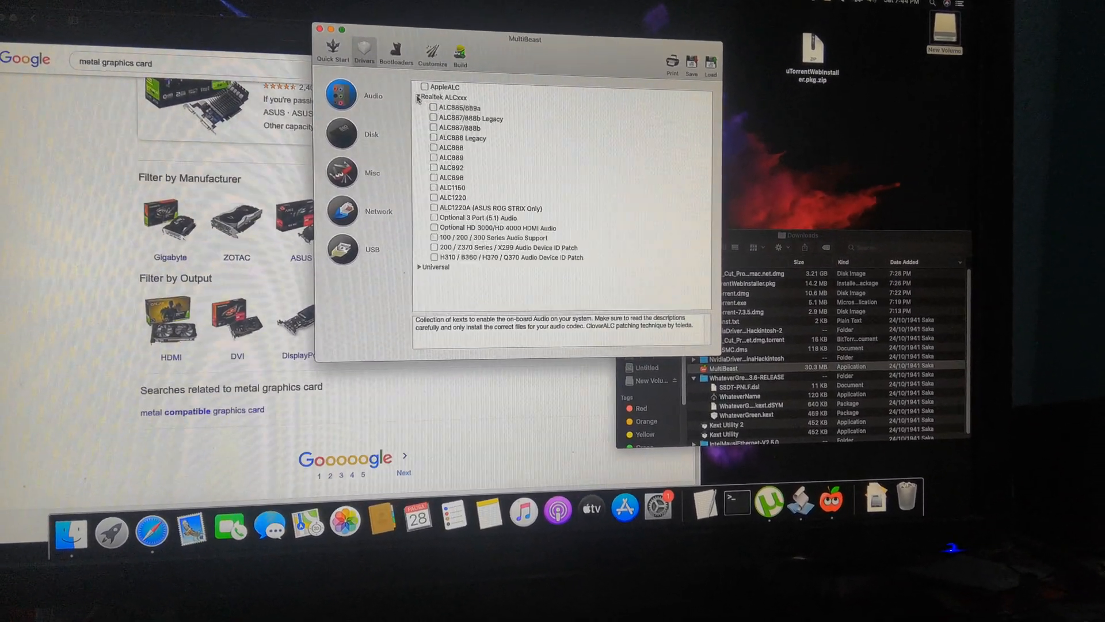
pyautogui.click(415, 97)
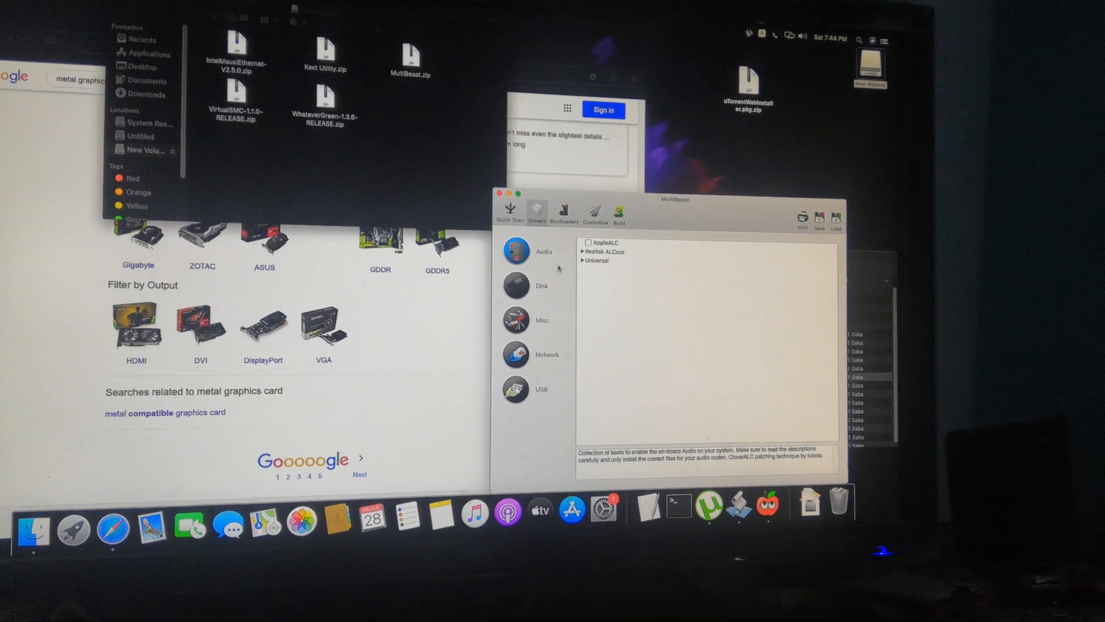
pyautogui.click(587, 259)
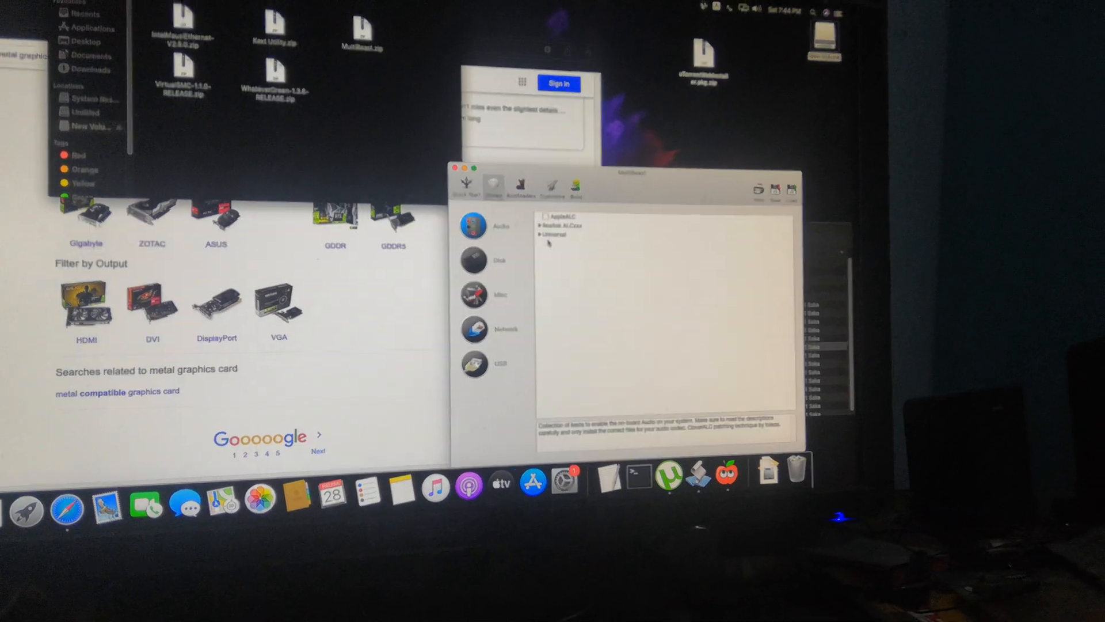
pyautogui.click(474, 256)
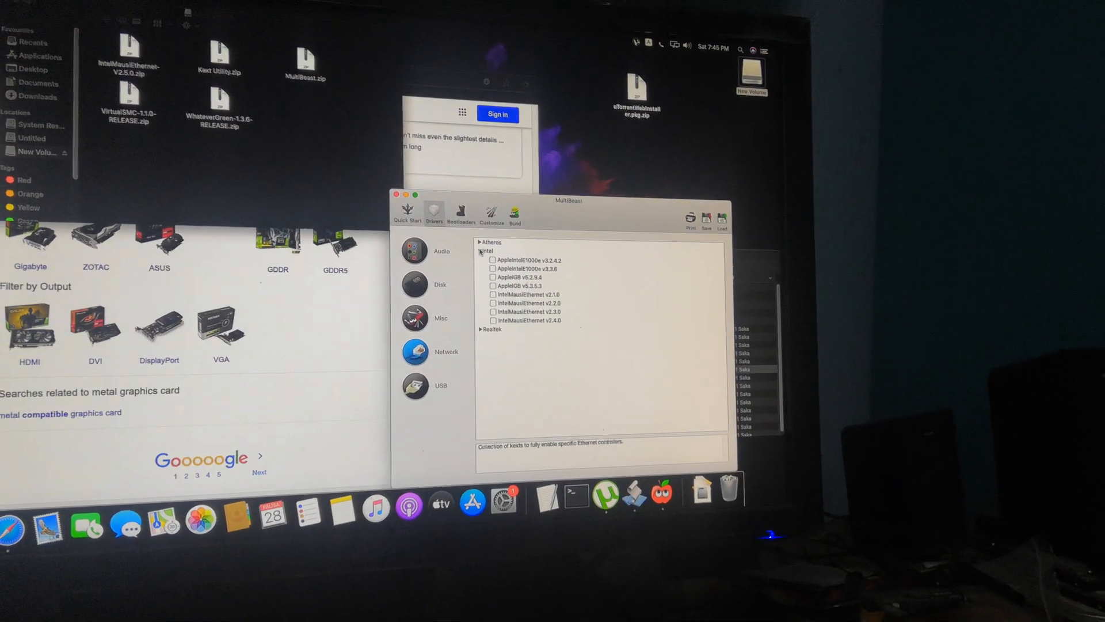
# Collapse the Intel ethernet list so only Atheros, Intel and Realtek groups show
pyautogui.click(481, 251)
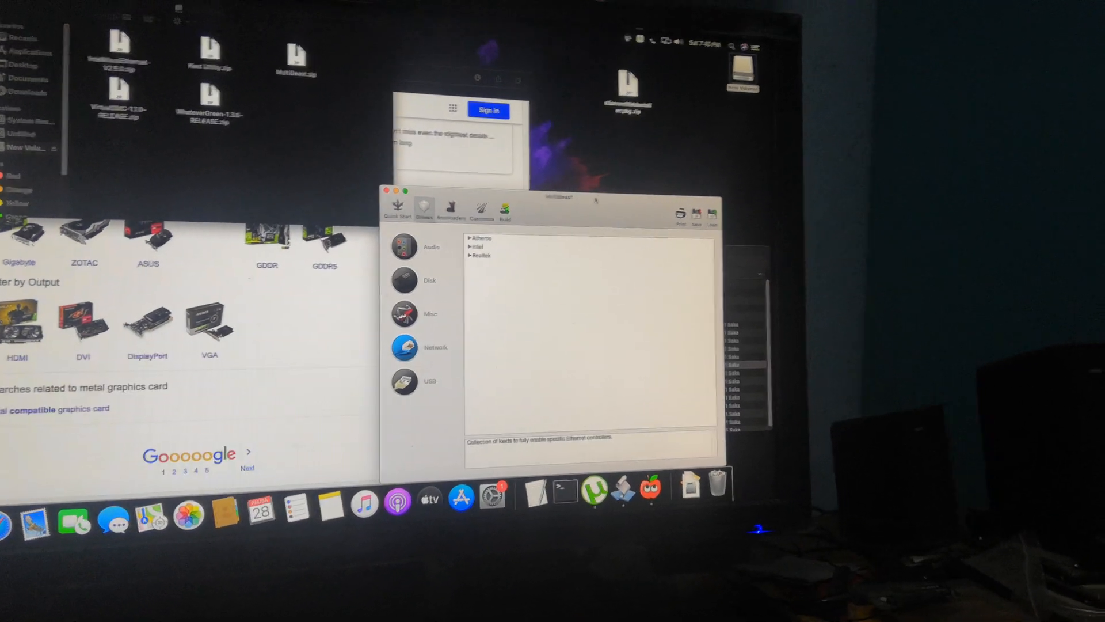